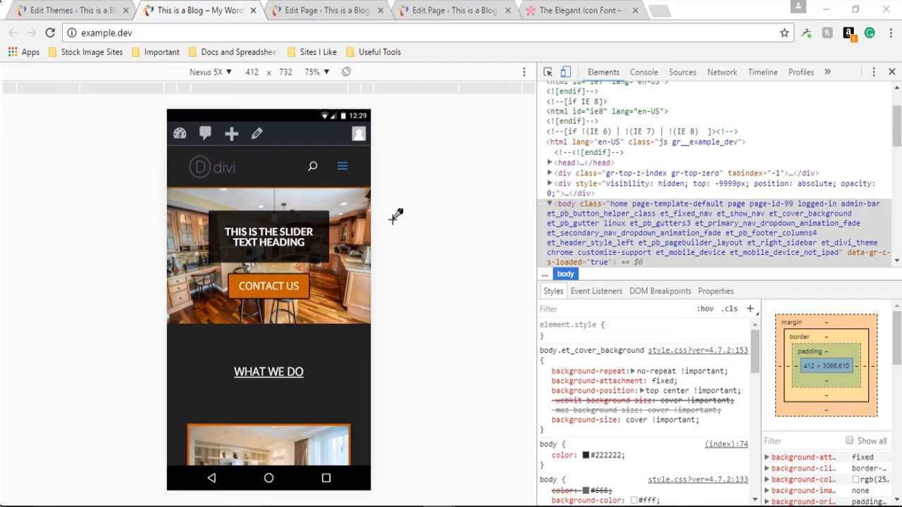
pyautogui.moveTo(394, 226)
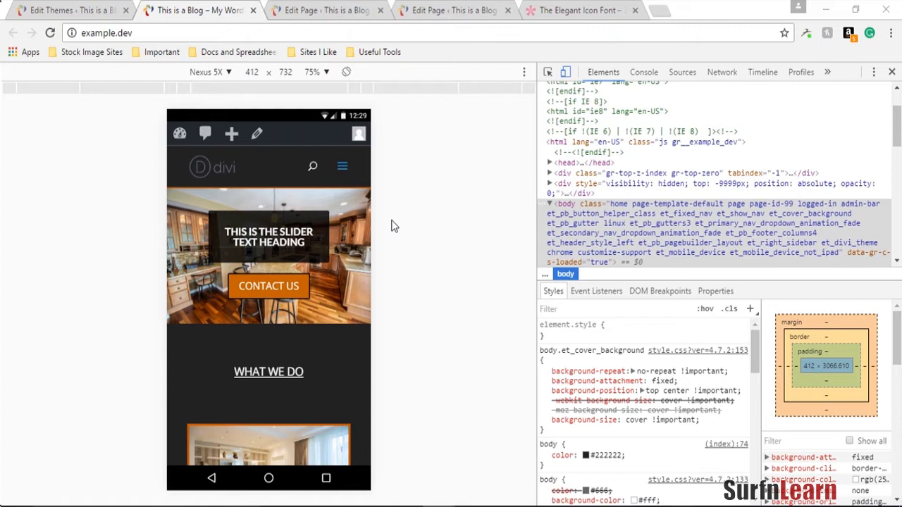
# Bring up the child theme's style.css in the Theme Editor.
pyautogui.click(341, 167)
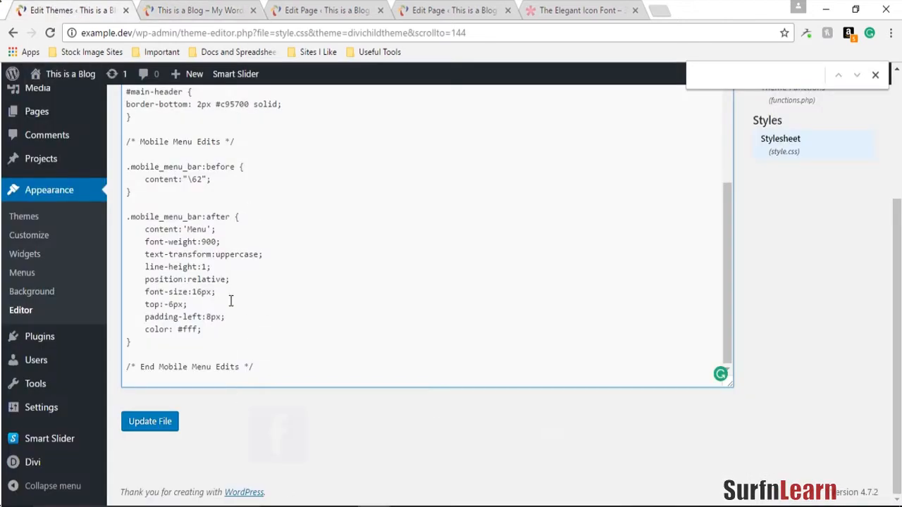
# Check the mobile preview shows the MENU label and the hamburger dropdown still opens and closes.
pyautogui.click(150, 420)
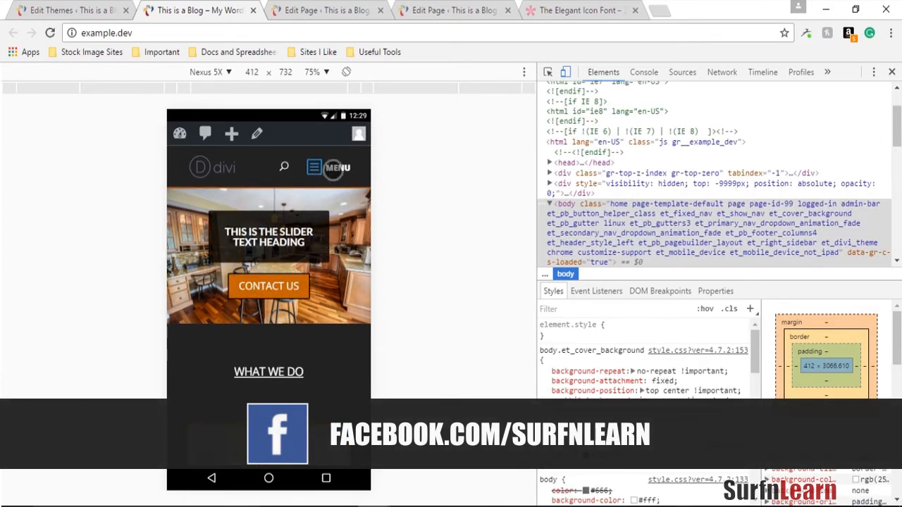
pyautogui.click(337, 166)
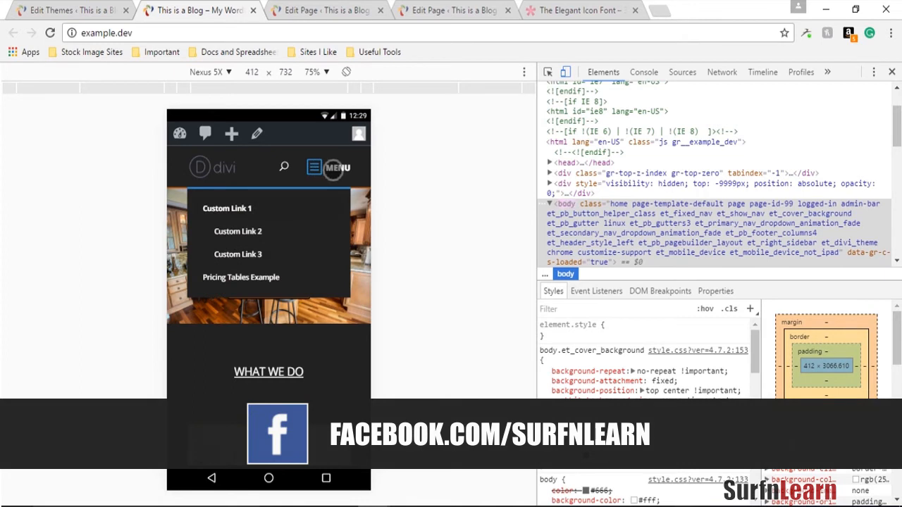
pyautogui.click(337, 166)
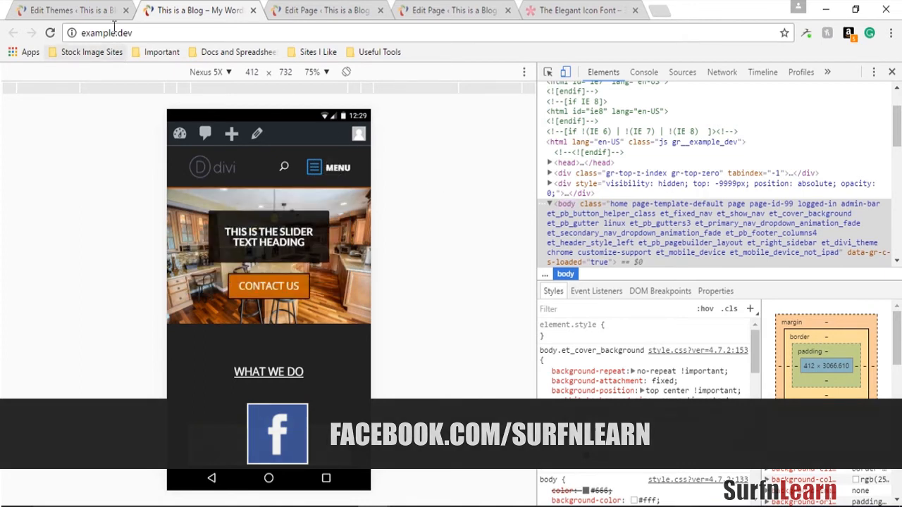
pyautogui.moveTo(433, 189)
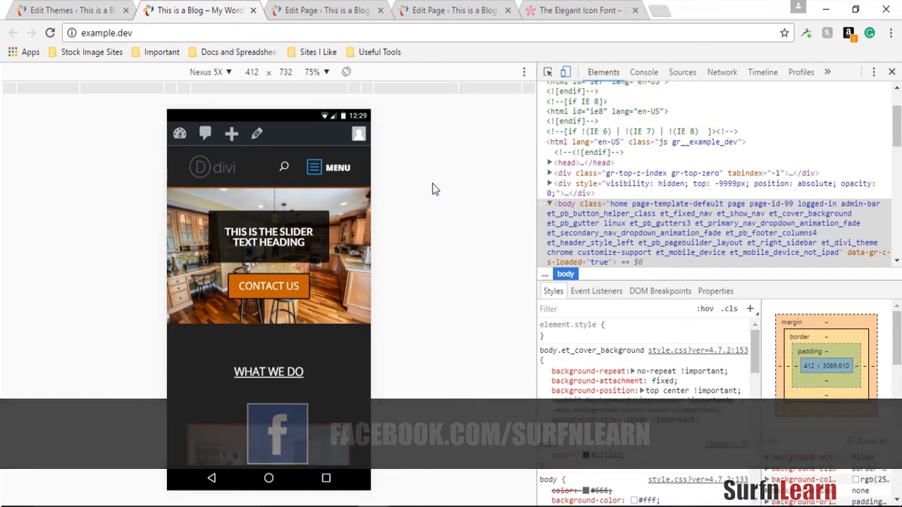
# Inspect the menu icon's ::before rule to read its content code \62, then go to the icon font reference.
pyautogui.rightClick(338, 166)
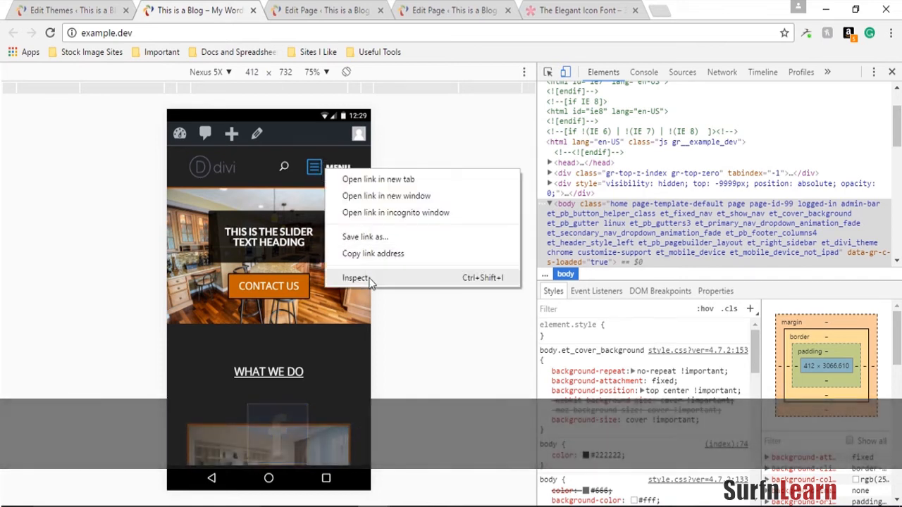
pyautogui.click(355, 276)
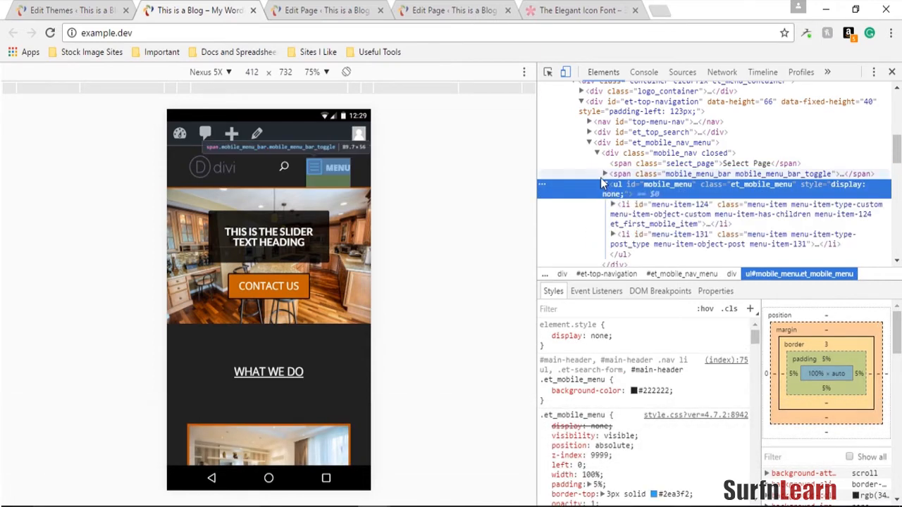
pyautogui.click(604, 173)
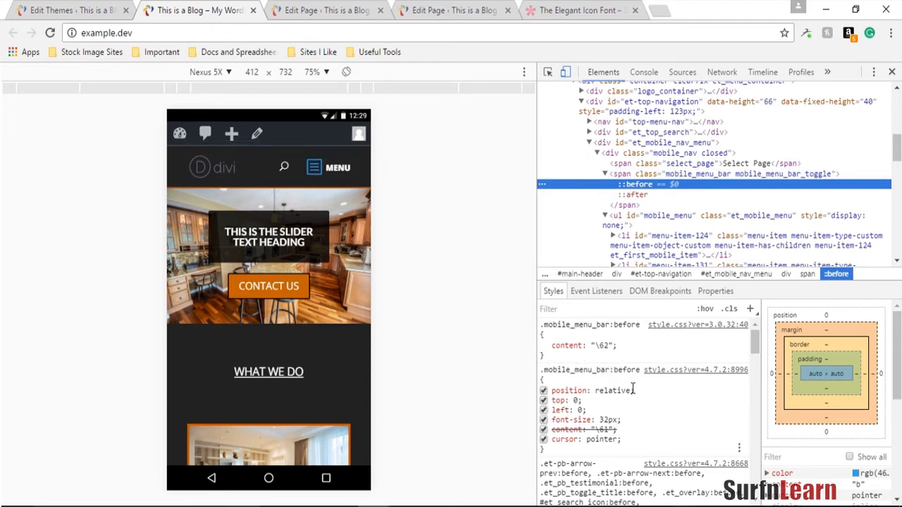
pyautogui.doubleClick(603, 345)
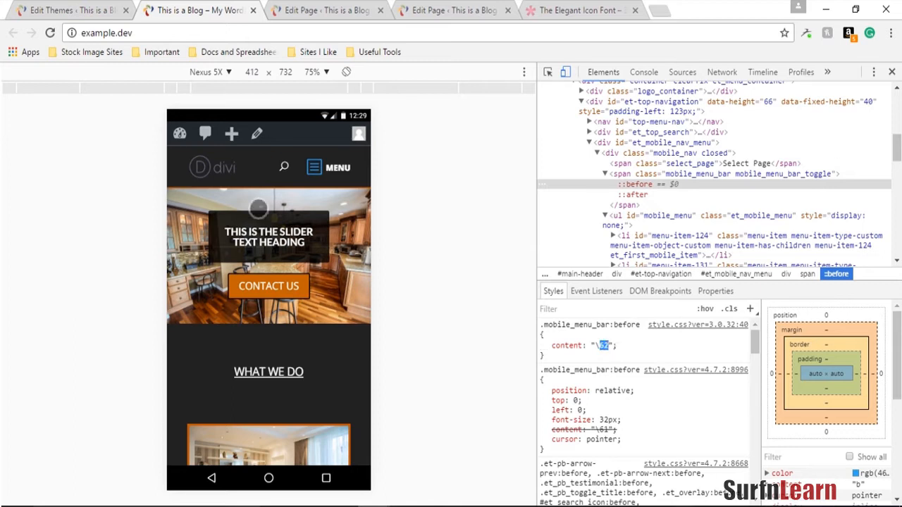
pyautogui.click(571, 9)
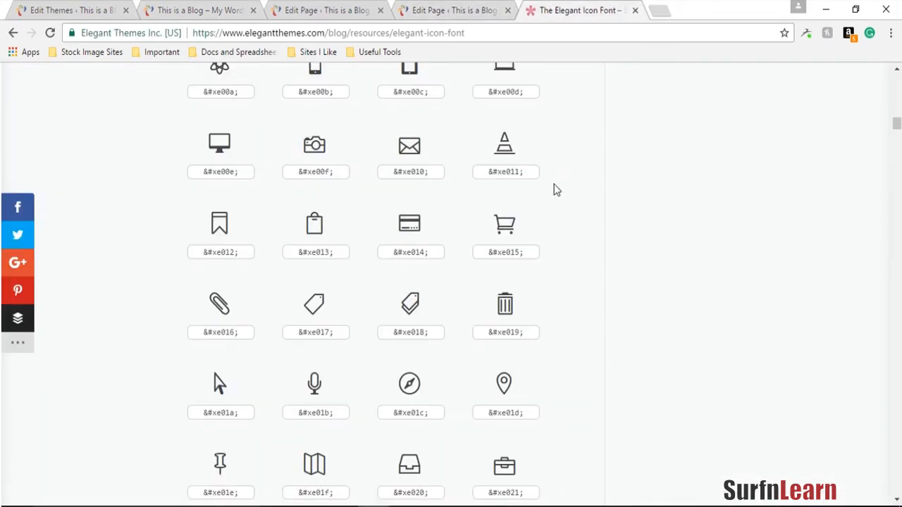
# Locate the &#x62; icon in the list and the three-line &#x61; icon beside it.
pyautogui.scroll(-3)
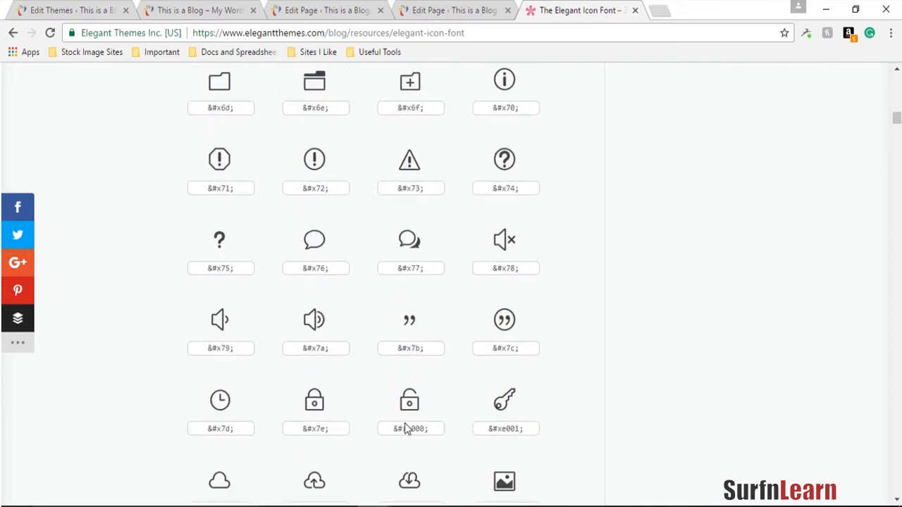
pyautogui.scroll(3)
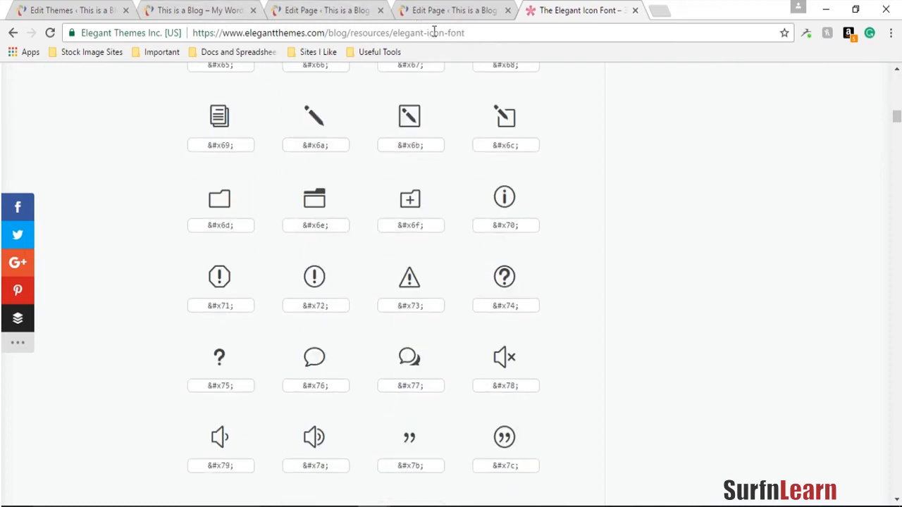
pyautogui.scroll(-3)
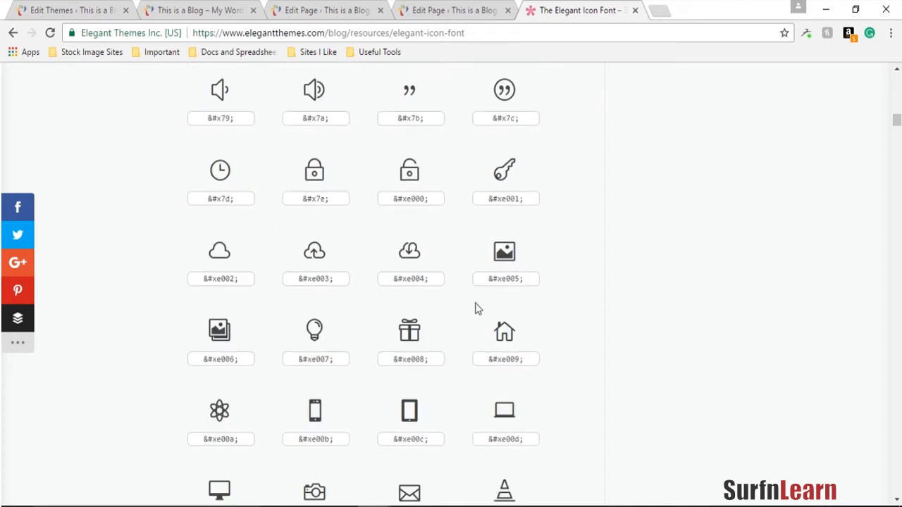
pyautogui.scroll(-3)
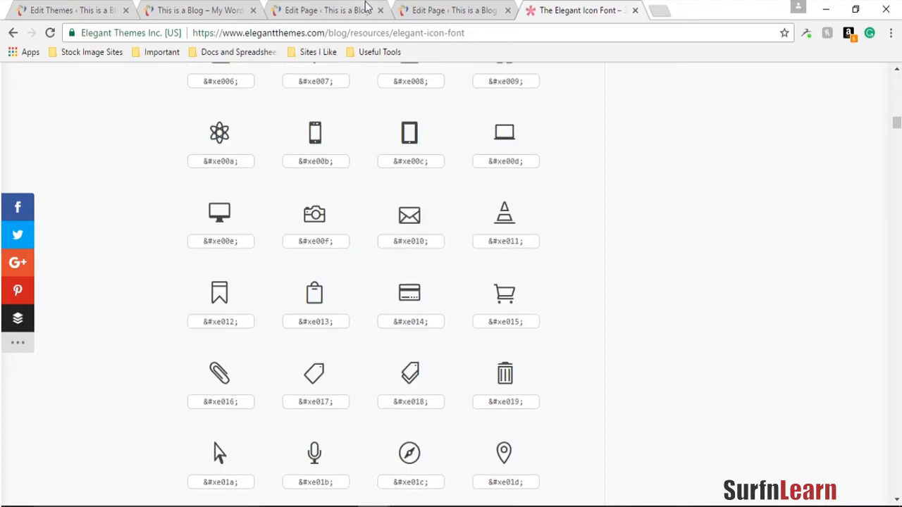
pyautogui.scroll(-3)
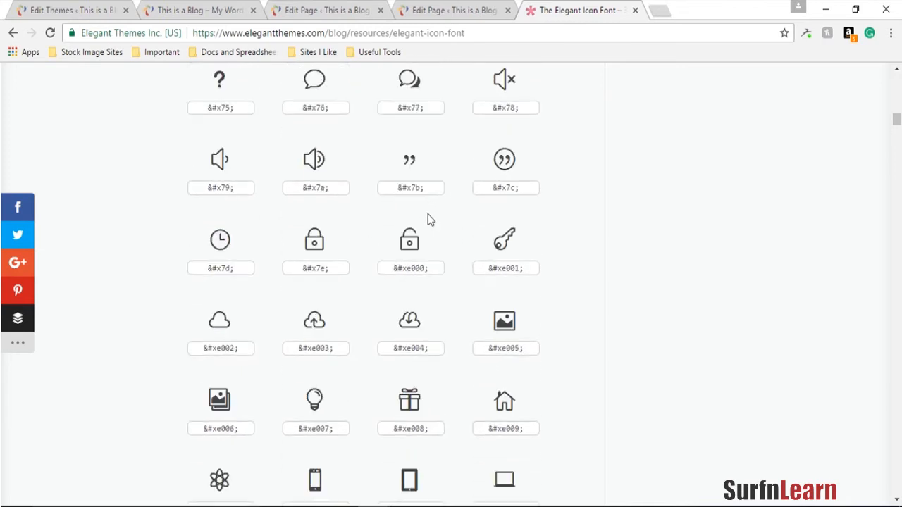
pyautogui.scroll(-3)
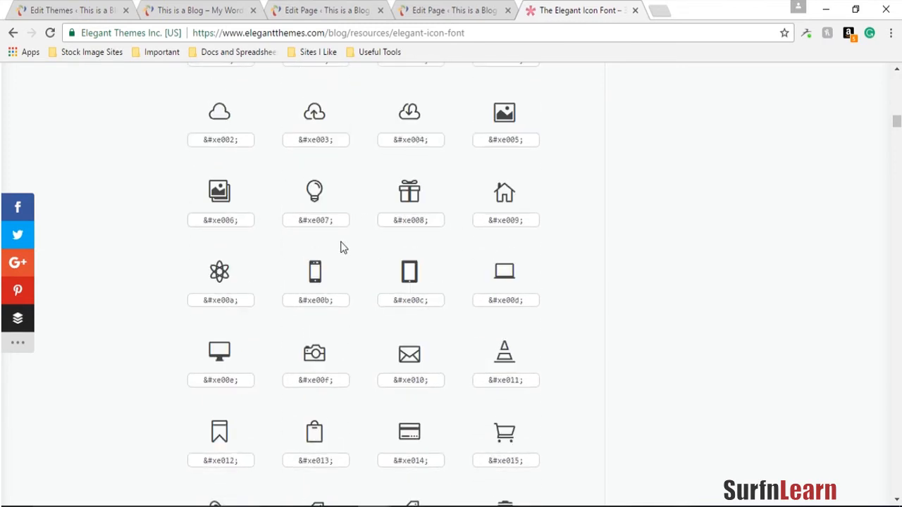
pyautogui.scroll(-3)
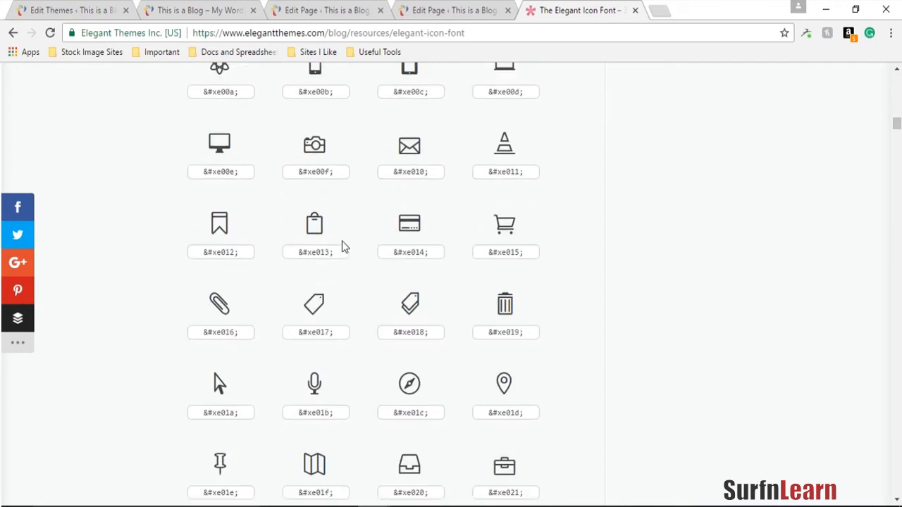
pyautogui.moveTo(228, 337)
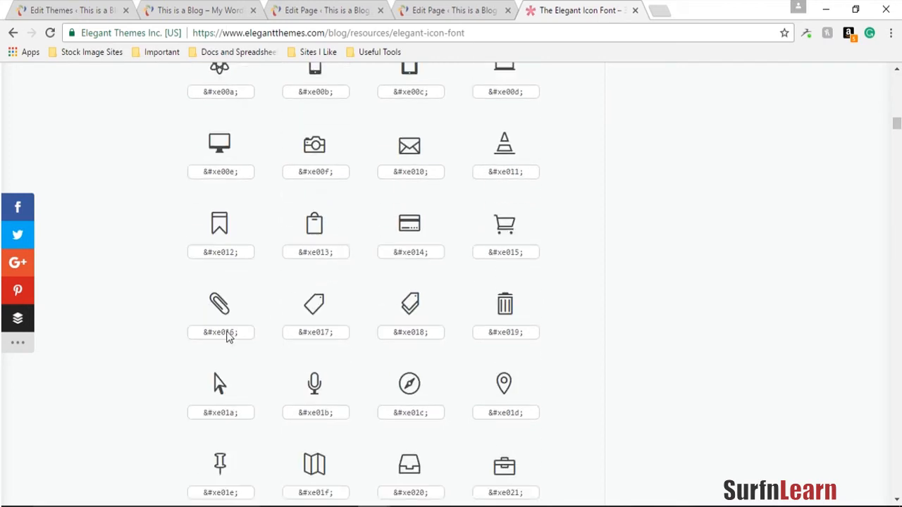
pyautogui.scroll(-3)
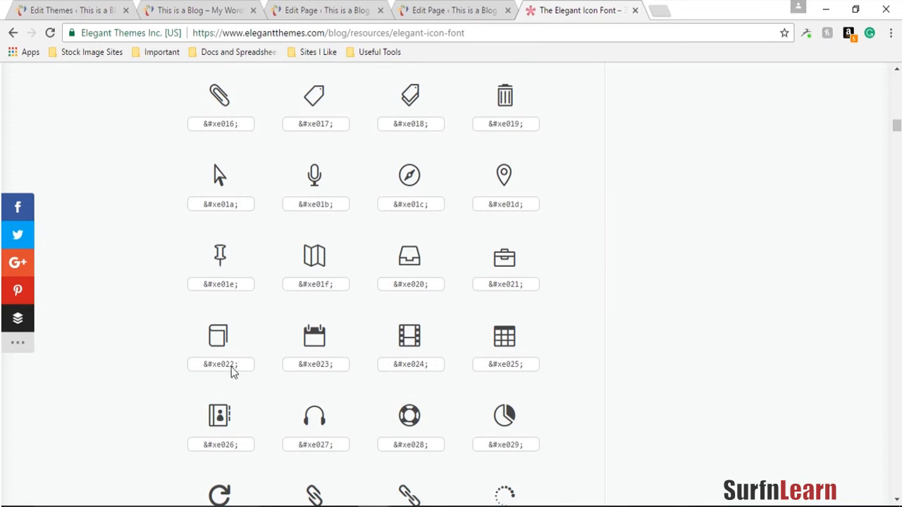
pyautogui.scroll(-3)
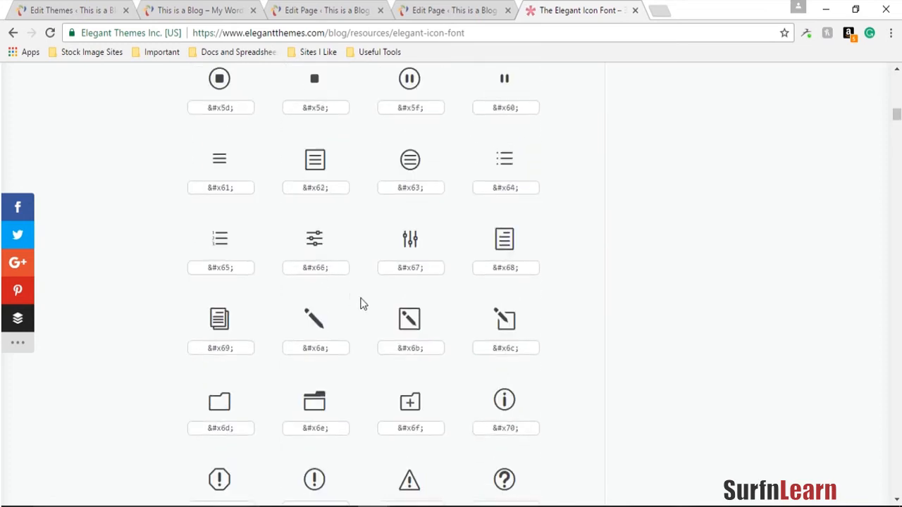
pyautogui.scroll(3)
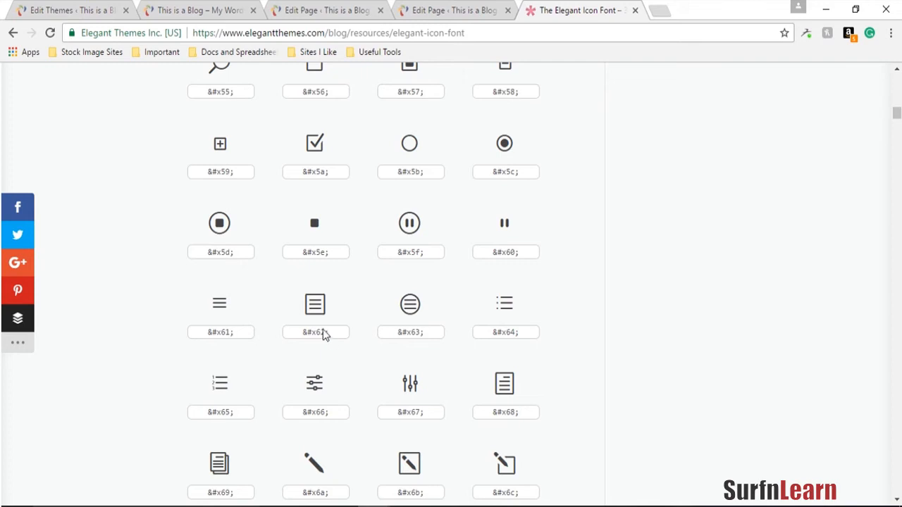
pyautogui.doubleClick(316, 333)
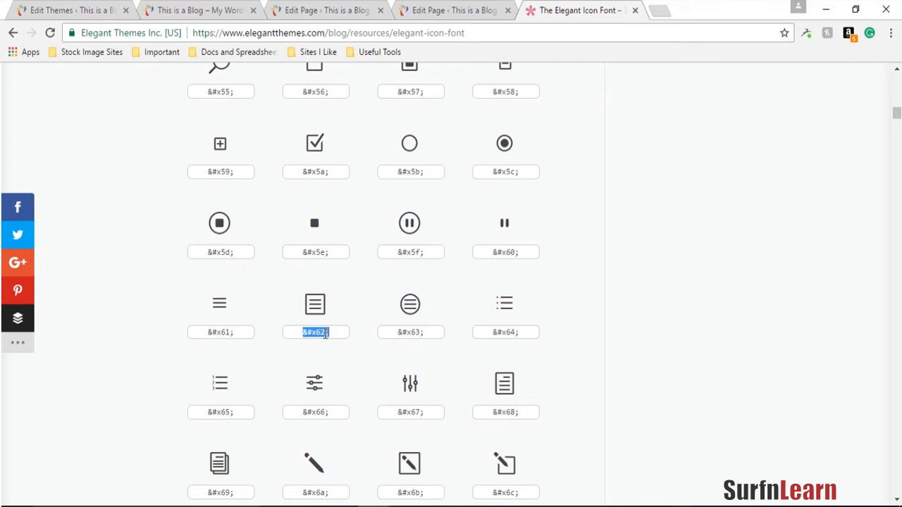
pyautogui.click(220, 333)
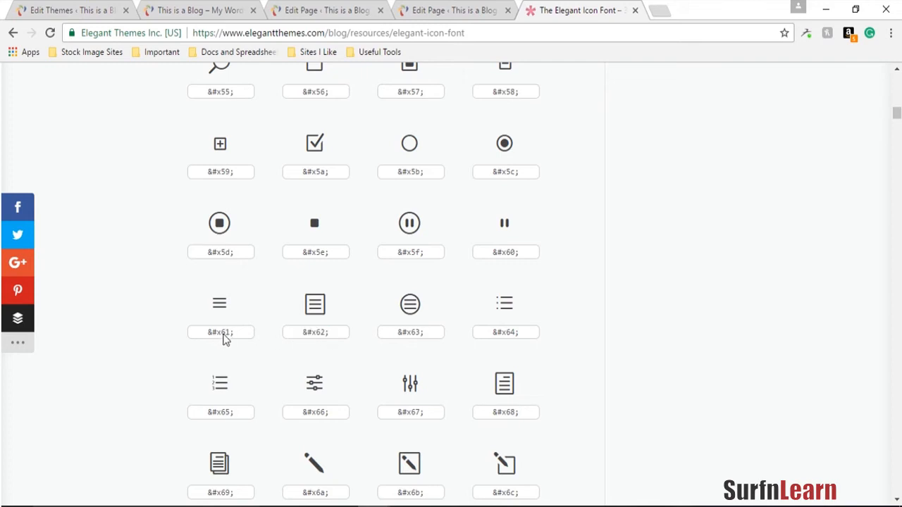
pyautogui.moveTo(417, 62)
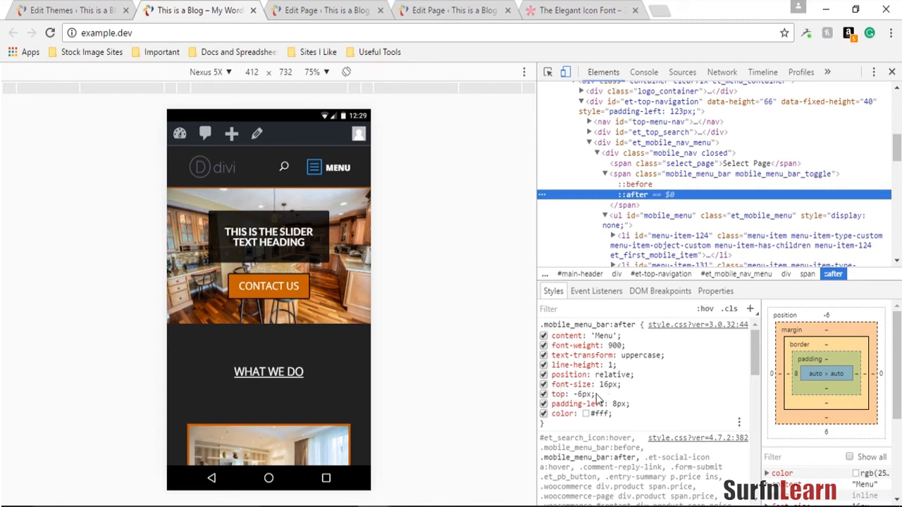
# Toggle the MENU label's top: -6px offset off and back on to compare alignment.
pyautogui.click(544, 395)
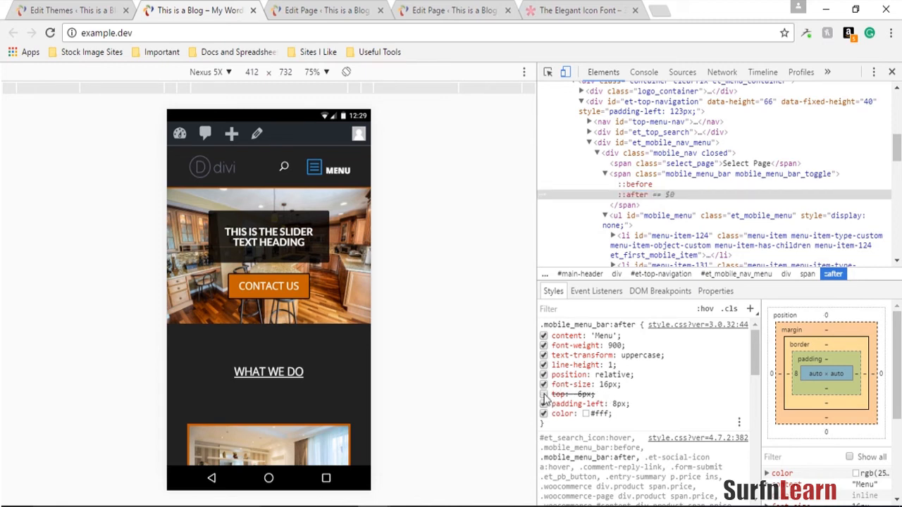
pyautogui.click(544, 395)
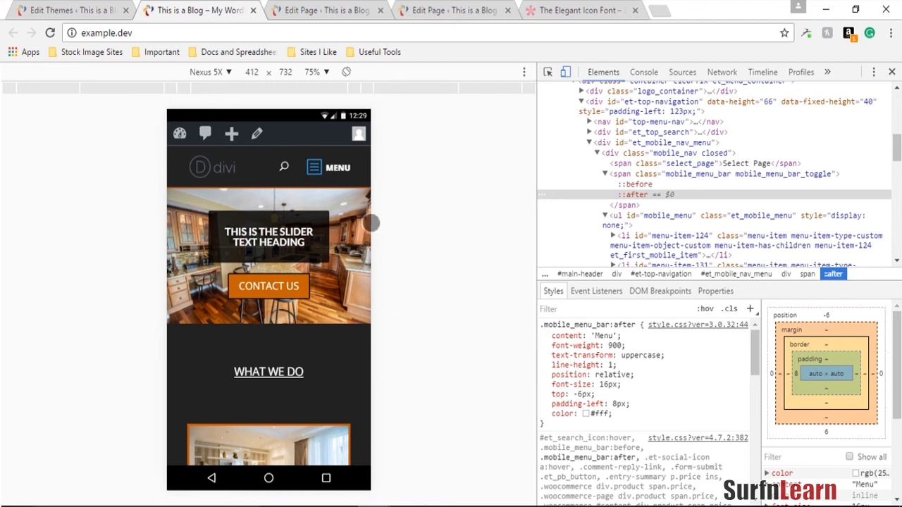
pyautogui.moveTo(471, 389)
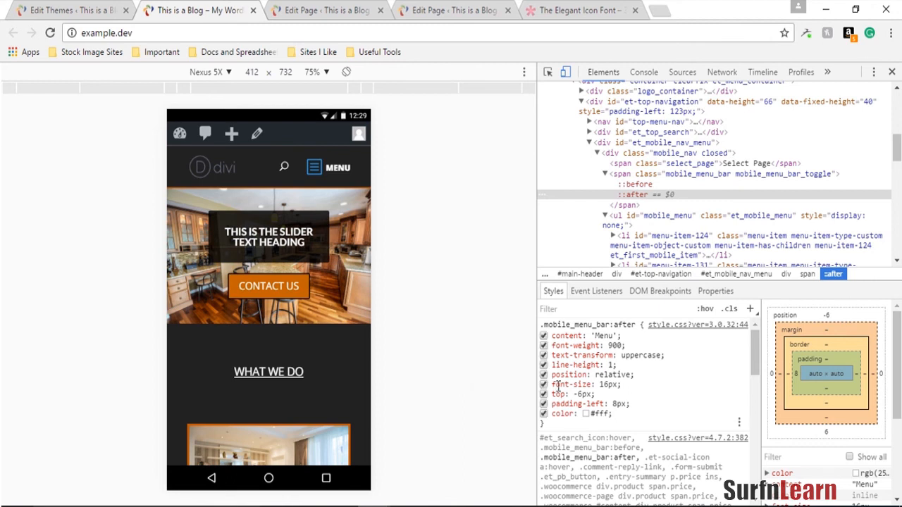
pyautogui.moveTo(465, 296)
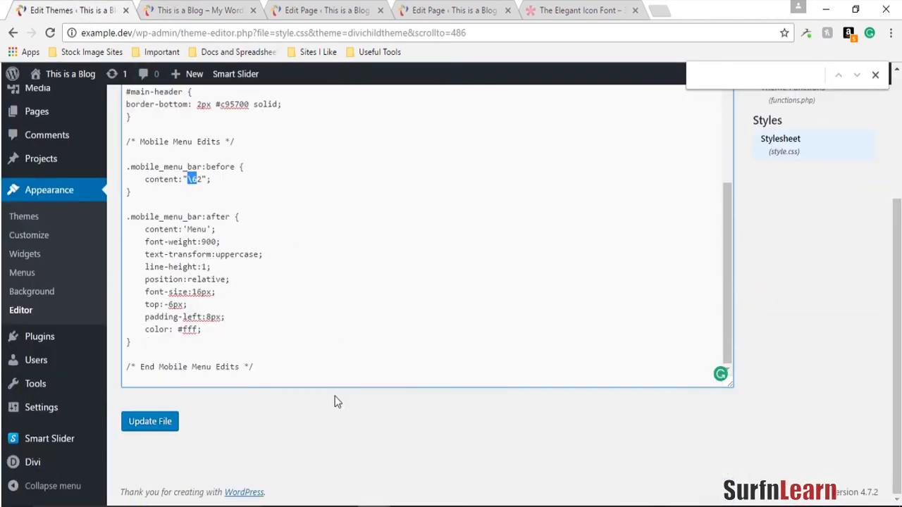
pyautogui.click(325, 378)
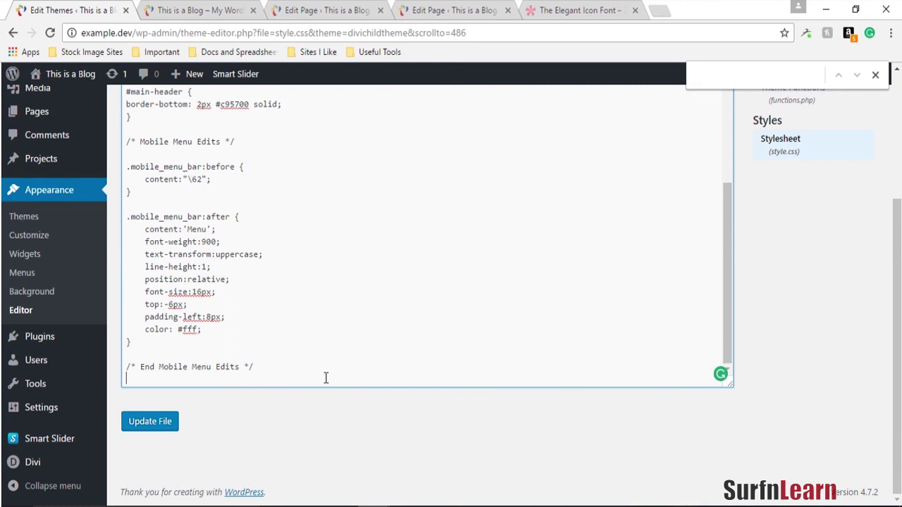
pyautogui.moveTo(324, 373)
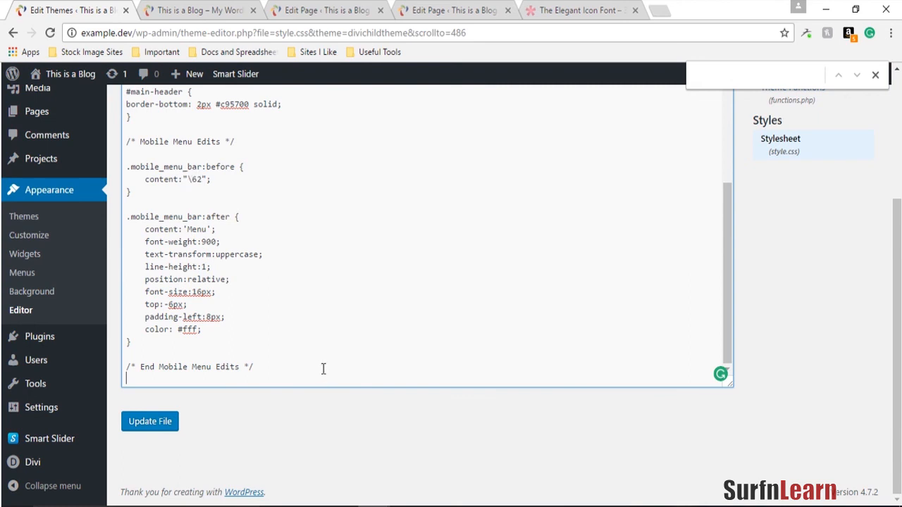